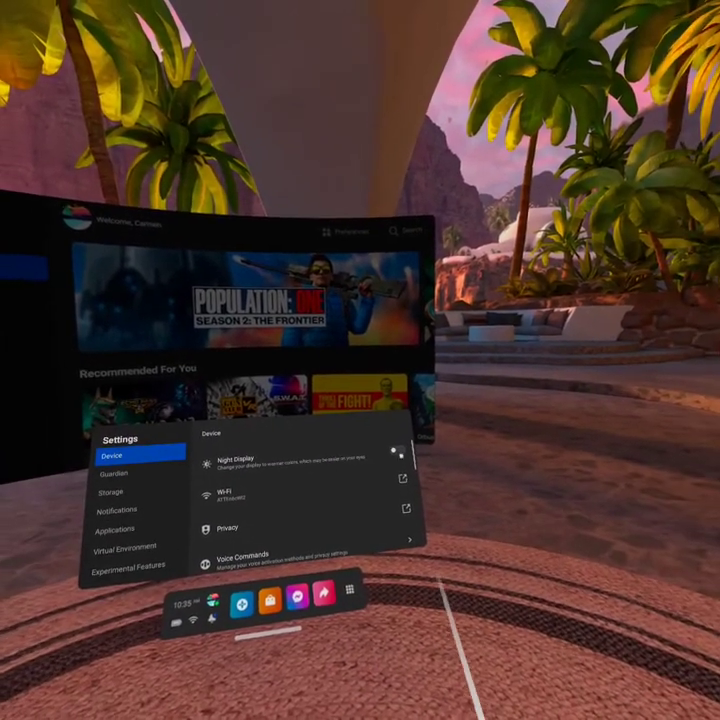
# Step: Leave device settings and bring up Quick Settings with Wi-Fi, Guardian and brightness
pyautogui.click(393, 459)
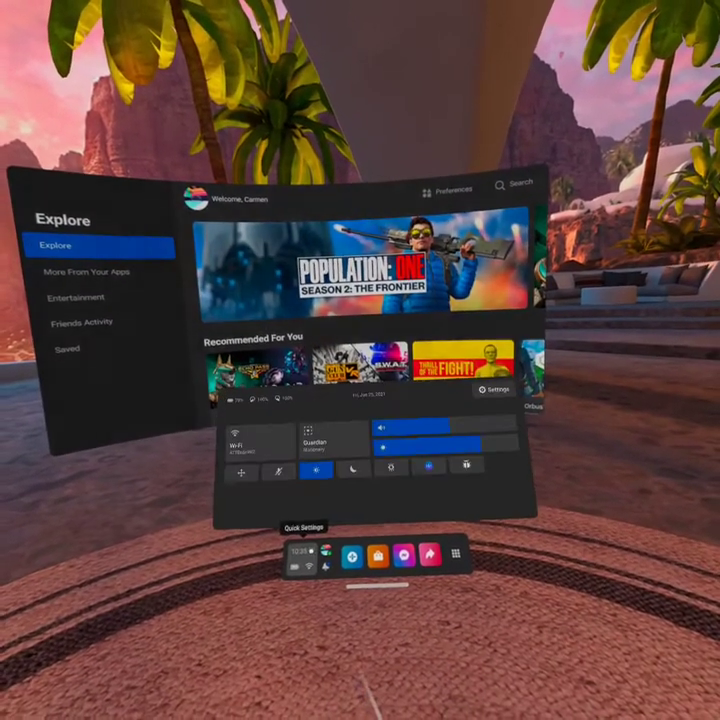
# Step: Open Privacy Settings showing Friends List visibility set to Only Me
pyautogui.click(492, 389)
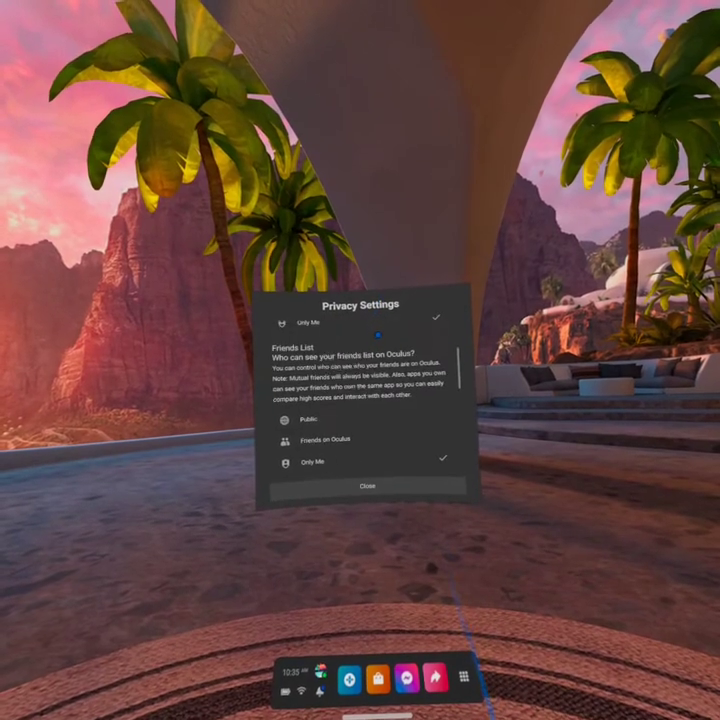
# Step: Set Friends List visibility to Friends on Oculus and close Privacy Settings
pyautogui.click(305, 447)
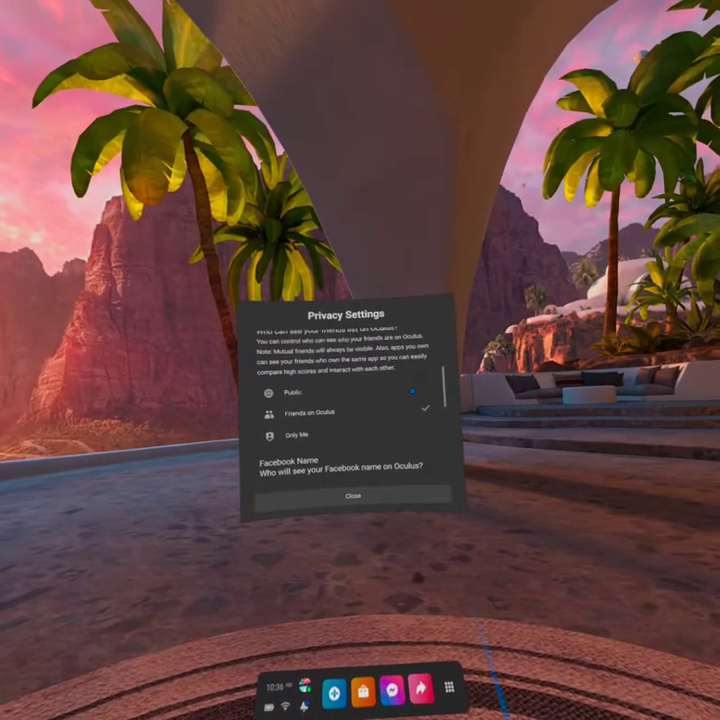
pyautogui.click(353, 495)
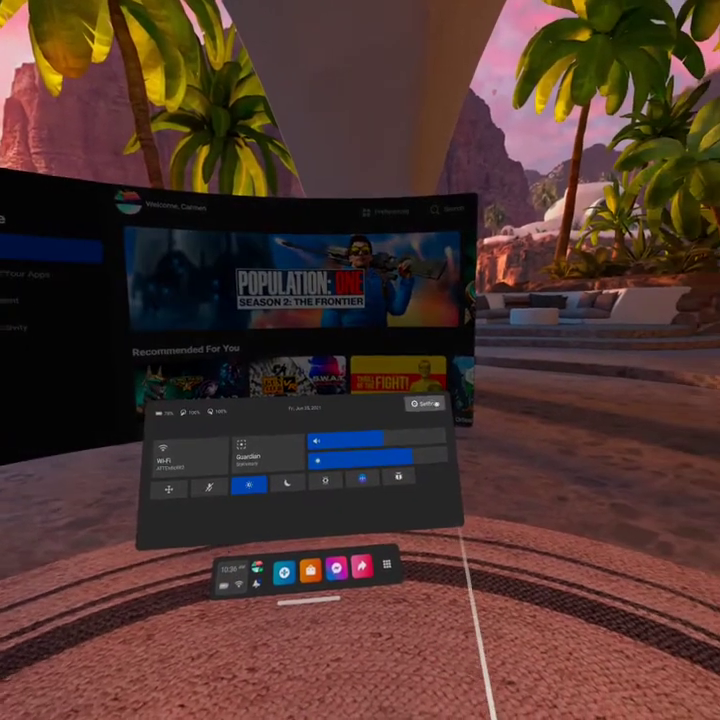
# Step: Open the Device settings page listing Privacy, Voice Commands and Keyboard and Mouse
pyautogui.click(419, 403)
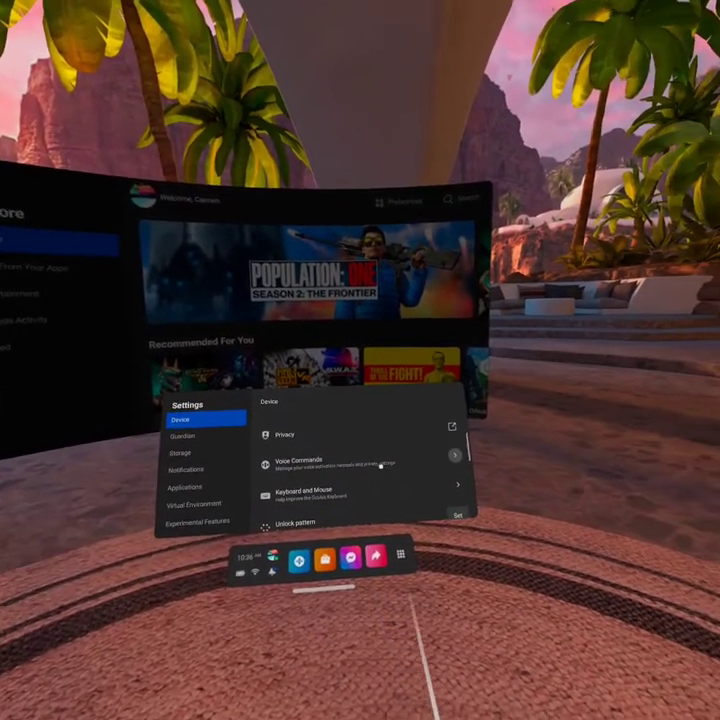
# Step: Show the Text Size choices: Small, Medium (Default), Large and Extra Large
pyautogui.click(290, 465)
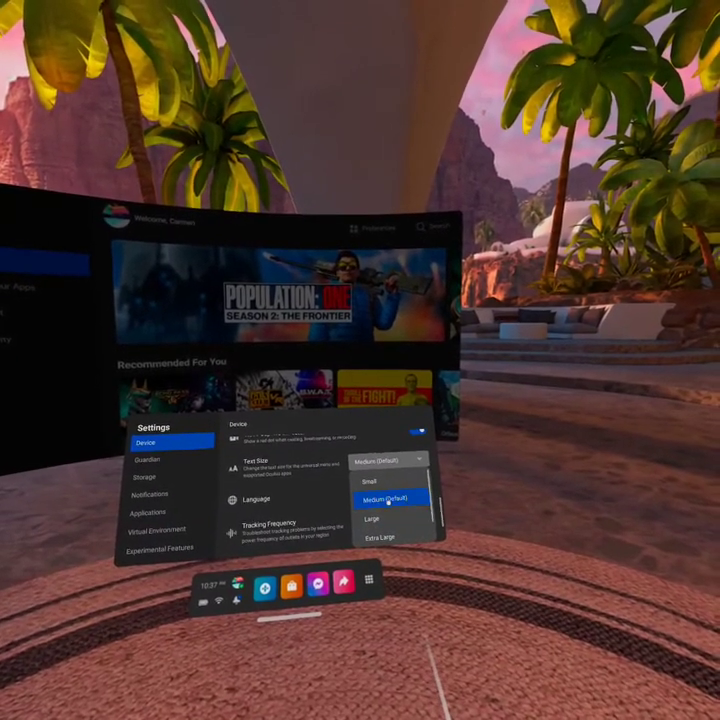
pyautogui.click(389, 499)
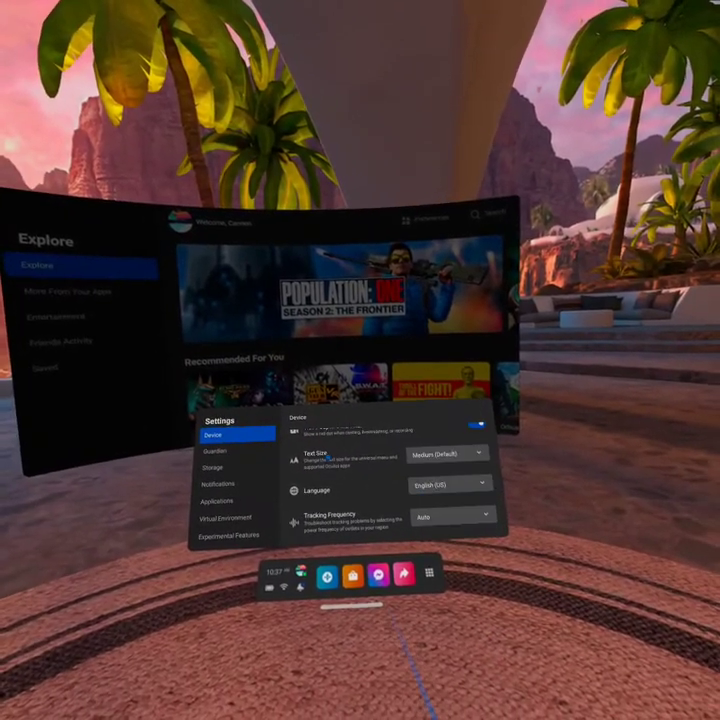
pyautogui.click(450, 455)
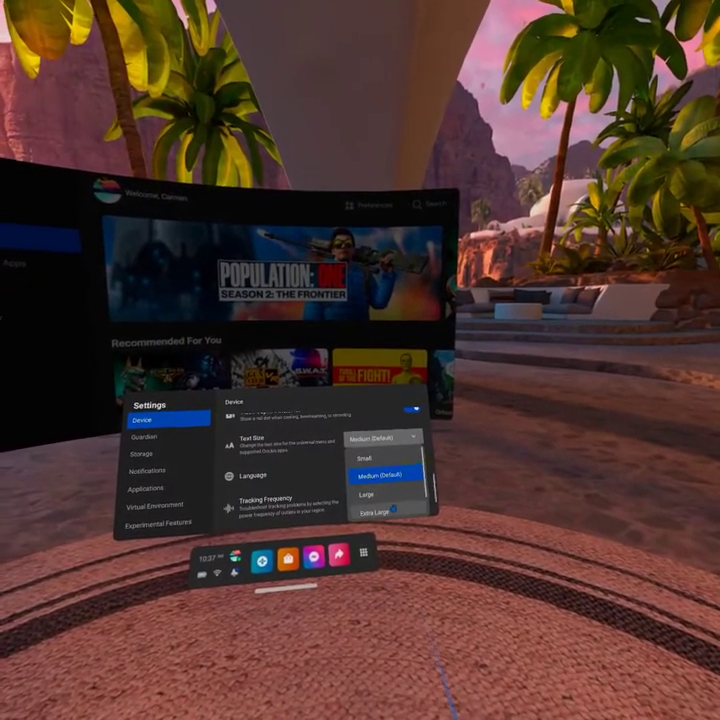
pyautogui.click(380, 491)
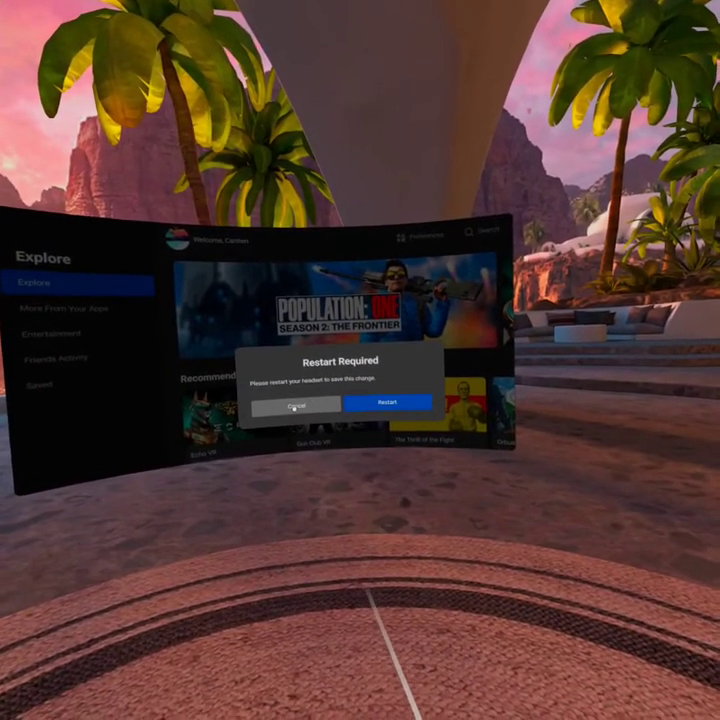
pyautogui.click(293, 403)
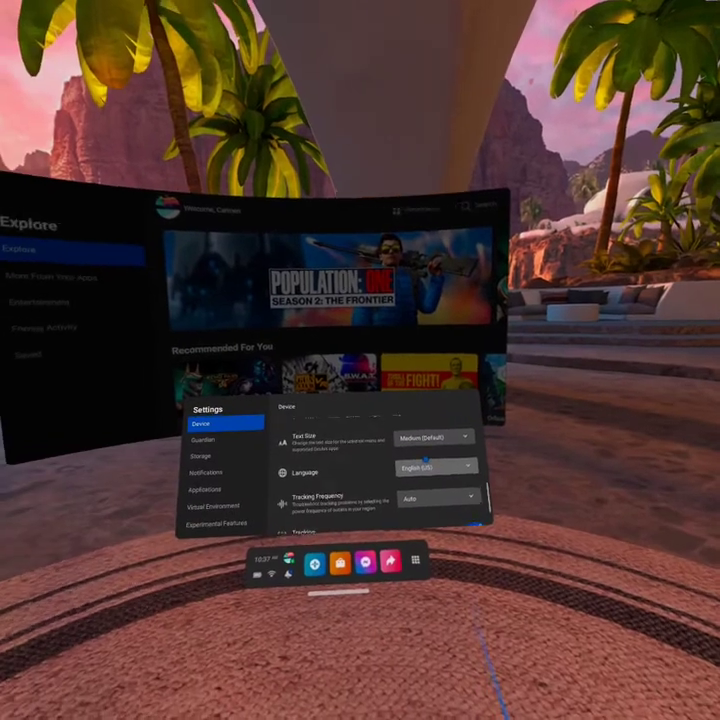
pyautogui.click(436, 467)
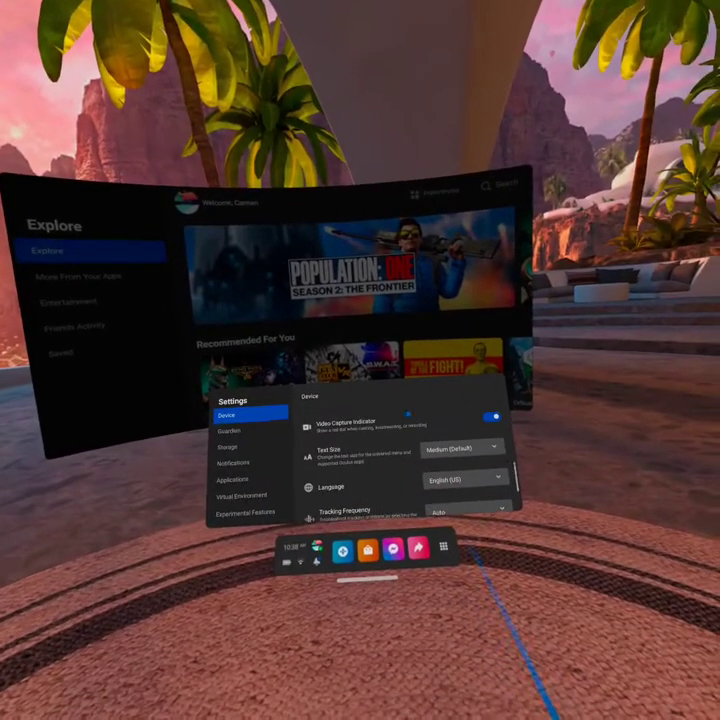
pyautogui.scroll(-3)
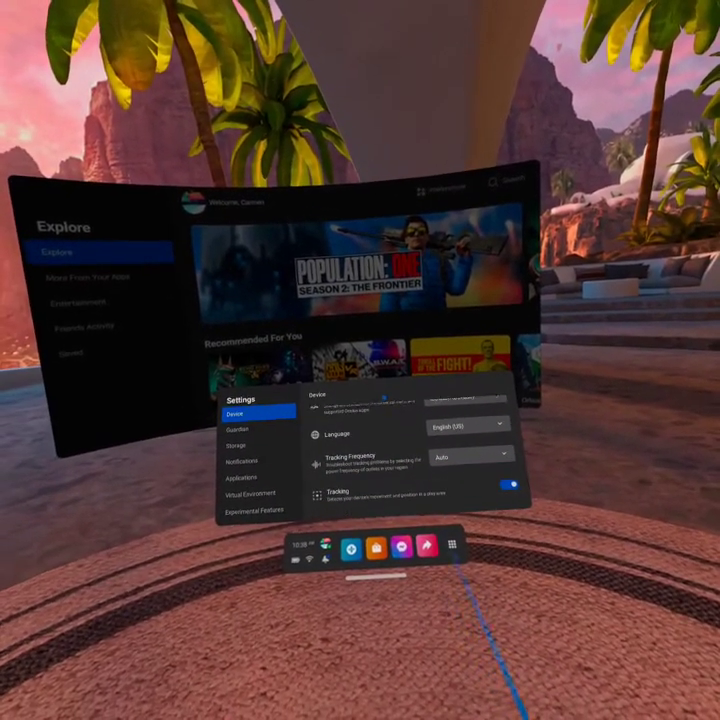